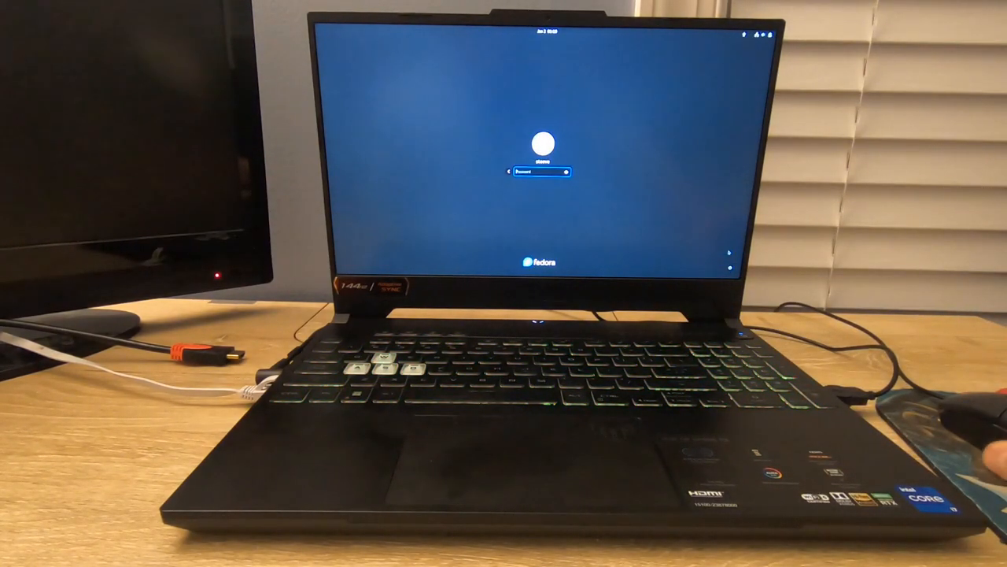
- Enter the password at the Fedora login screen
{"action": "type", "text": "password"}
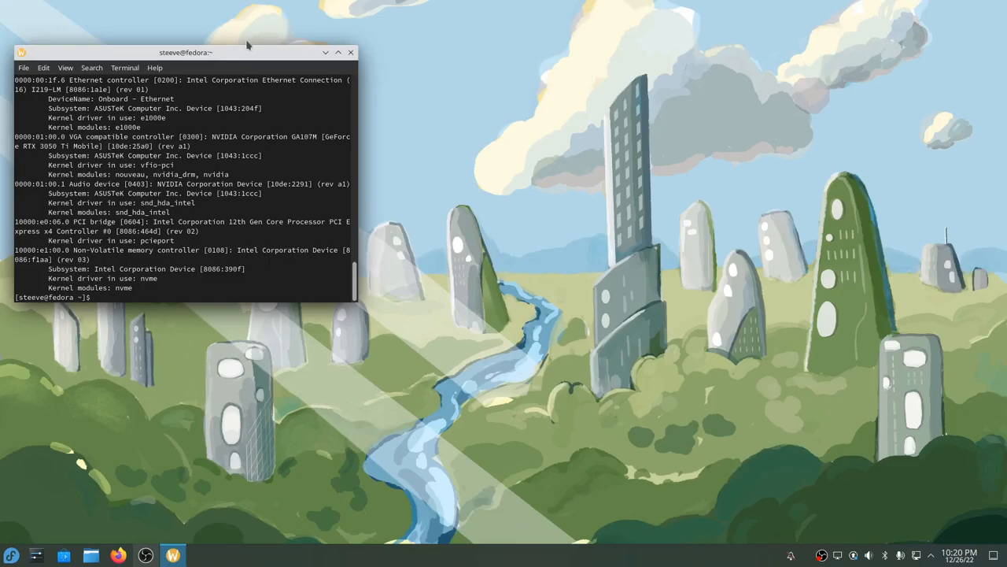
- Reattach pci_0000_01_00_0 to the host, unload the vfio modules and load the NVIDIA modules
{"action": "key", "text": "Return"}
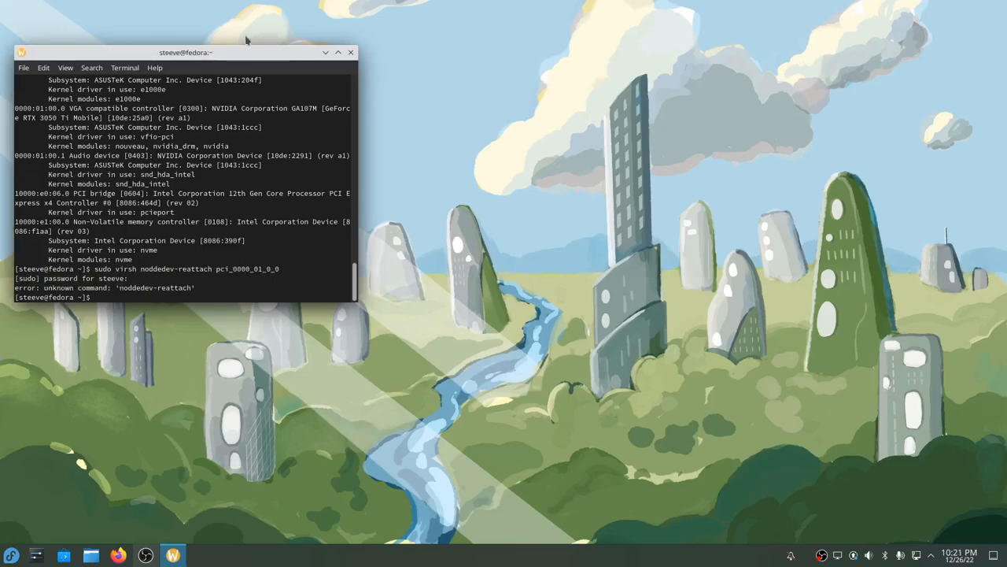
{"action": "key", "text": "Return"}
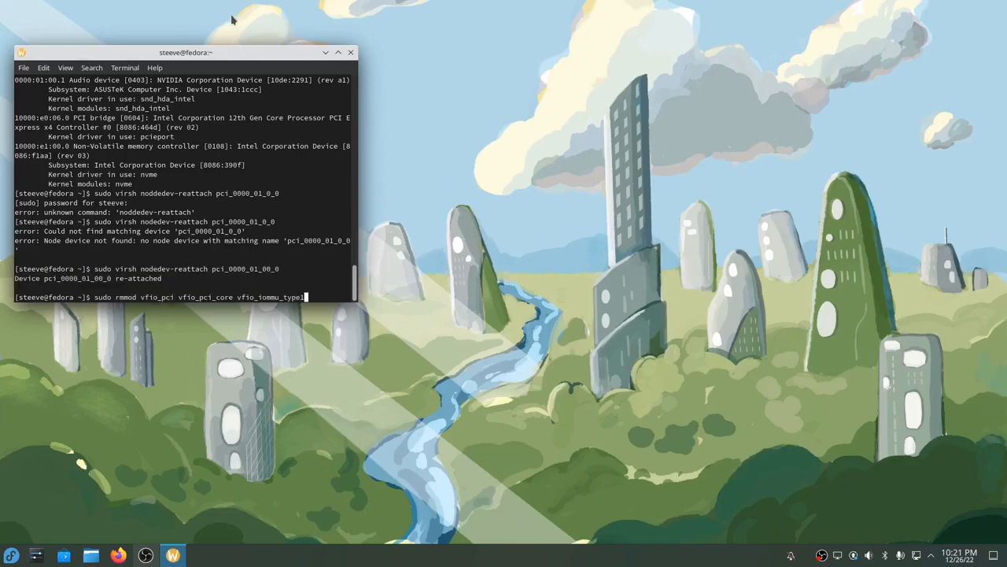
{"action": "key", "text": "Return"}
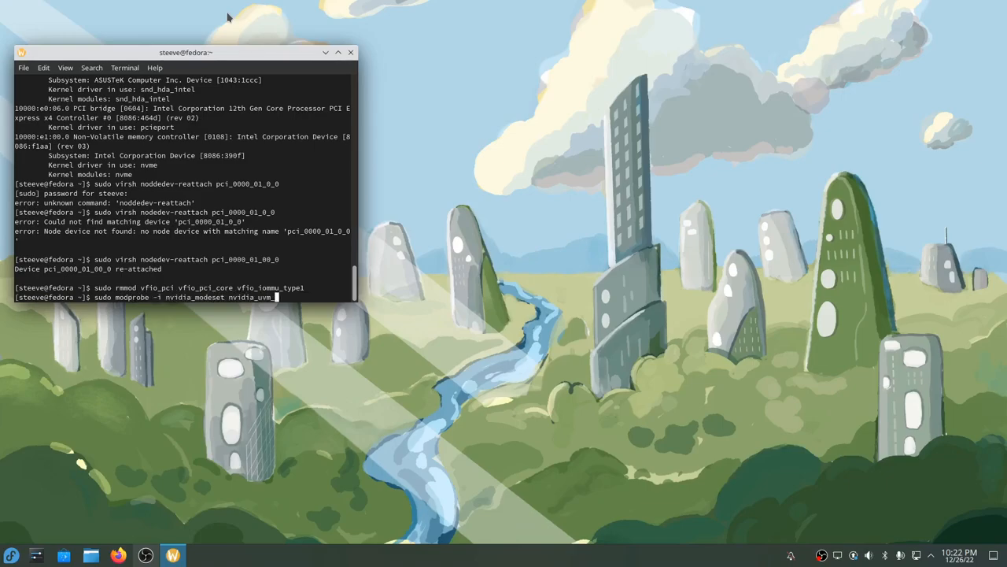
{"action": "key", "text": "Return"}
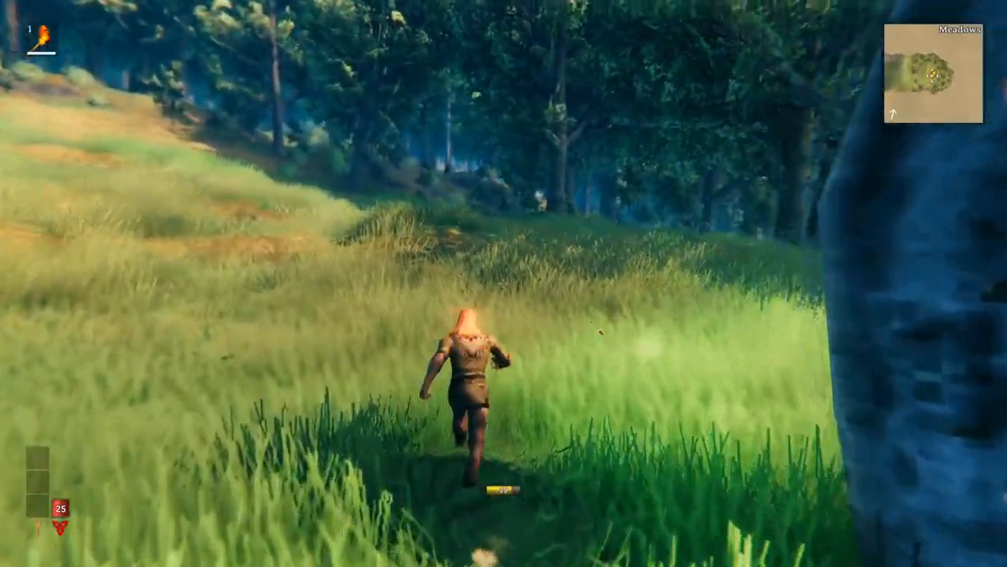
- Move the Valheim character forward through the meadow with the W key
{"action": "key", "text": "w"}
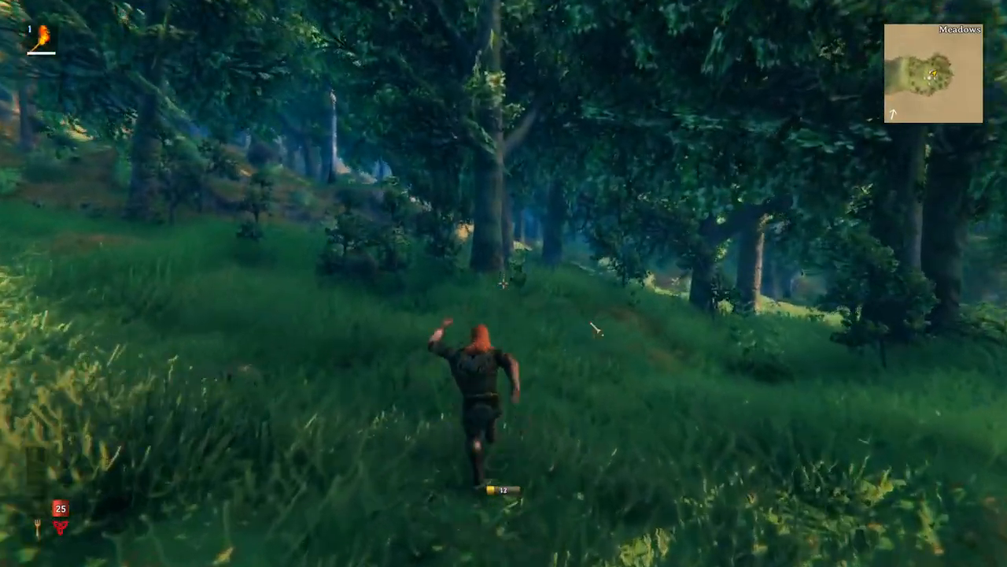
{"action": "key", "text": "w"}
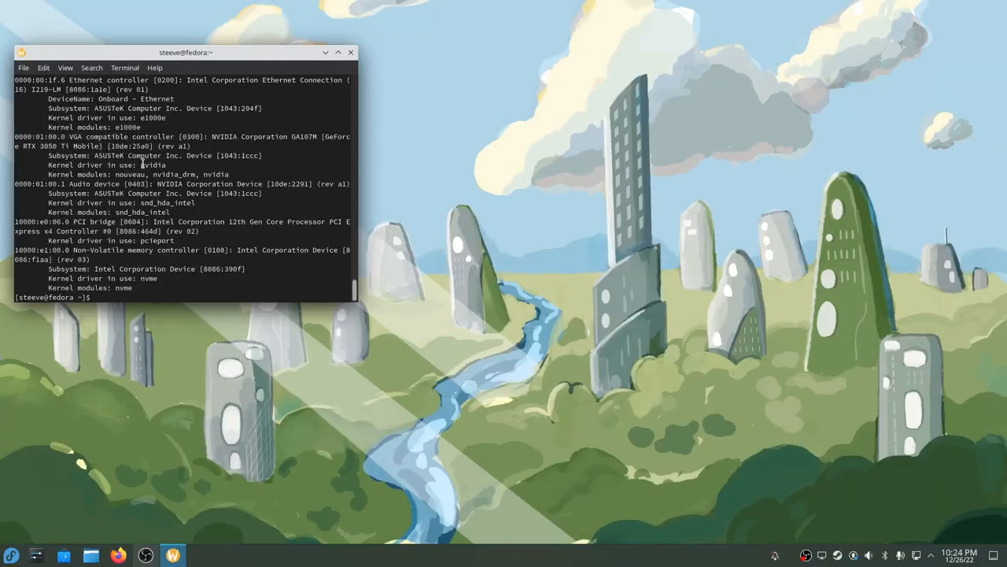
- Unload nvidia_modeset, nvidia_uvm and nvidia, load the vfio modules and detach the GPU from the host
{"action": "type", "text": "sudo rmmod nvidia_modeset nvidia_uvm"}
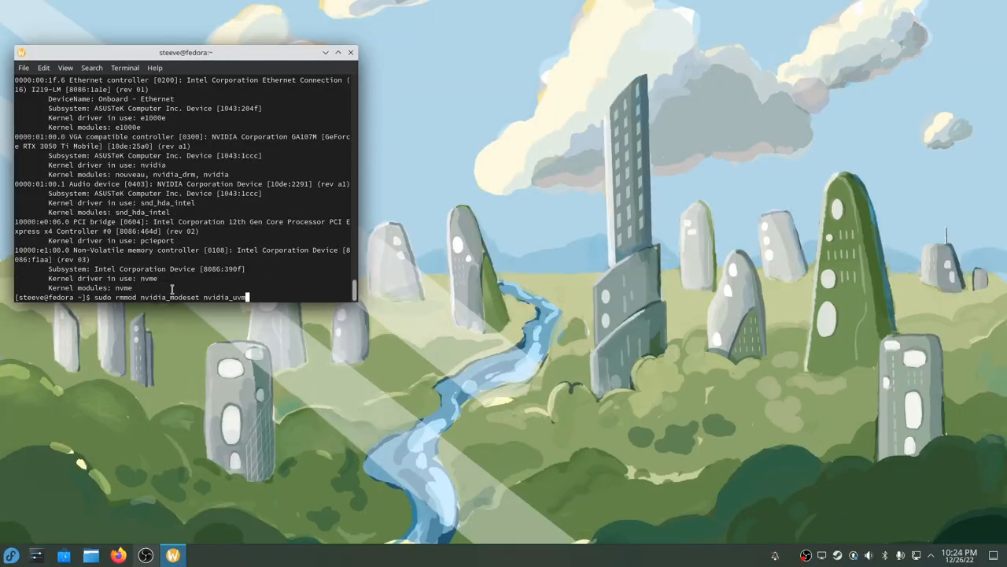
{"action": "key", "text": "Return"}
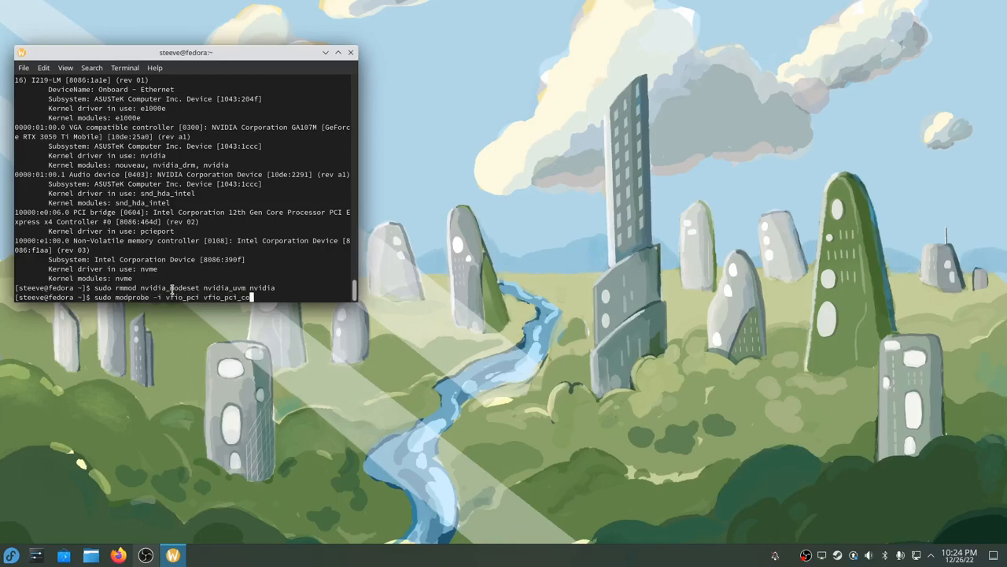
{"action": "key", "text": "Return"}
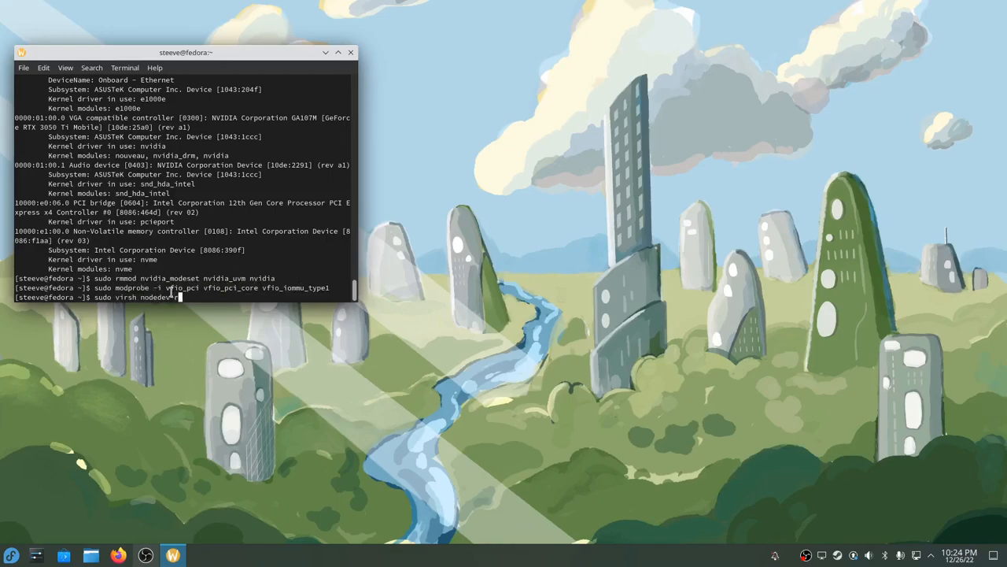
{"action": "key", "text": "Return"}
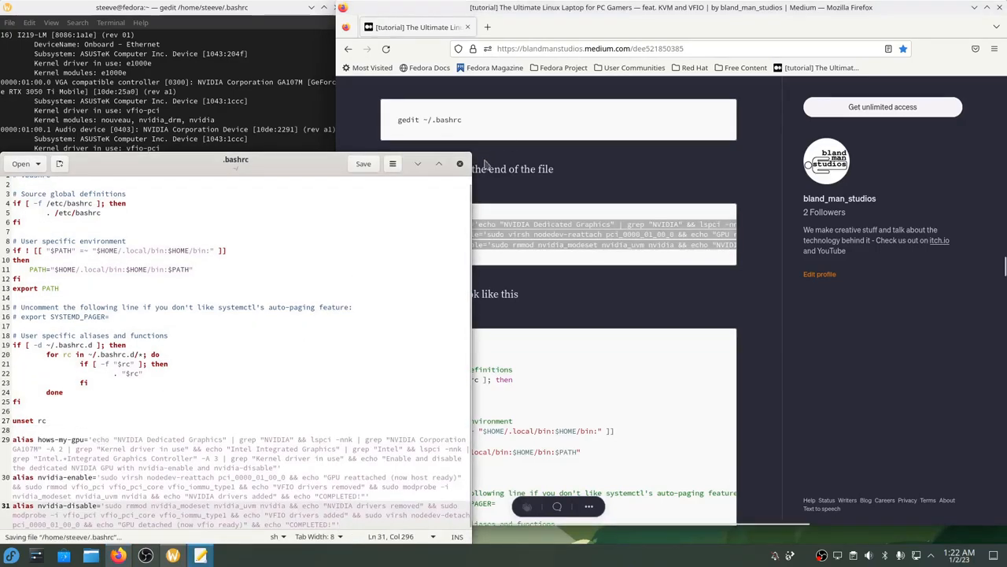
- Close the saved .bashrc in gedit and review the new terminal output
{"action": "left_click", "coordinate": [460, 164]}
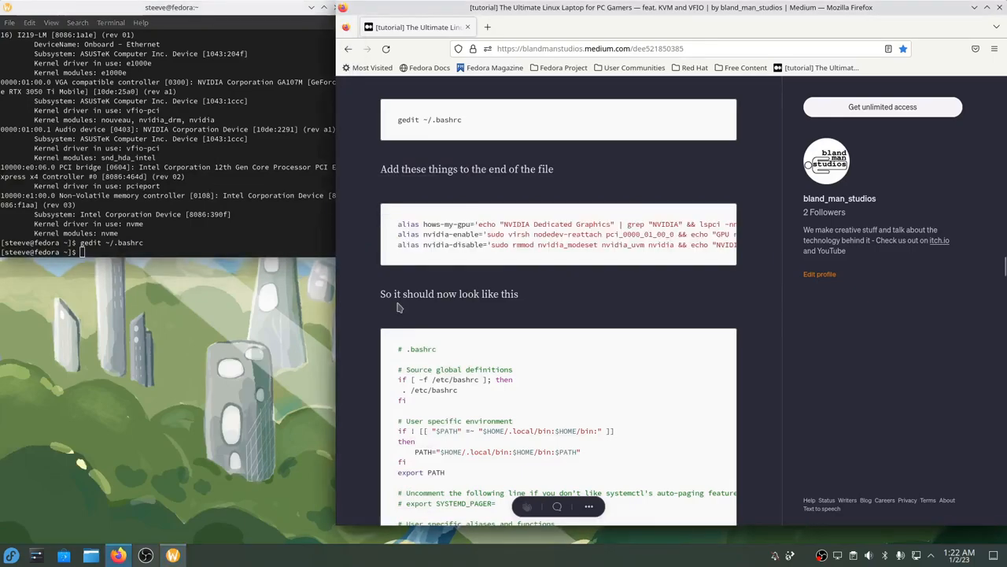
{"action": "scroll", "scroll_direction": "down", "scroll_amount": 3}
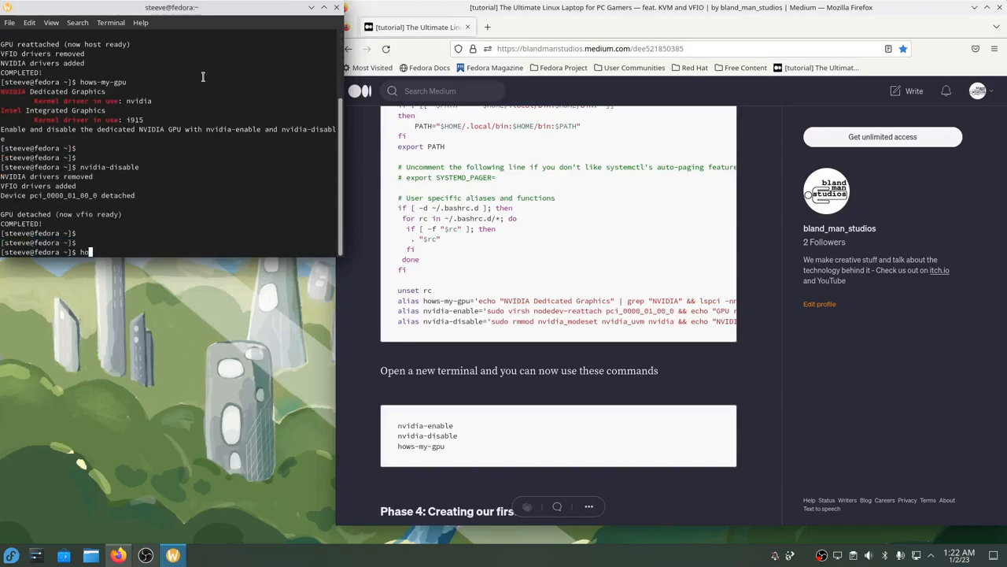
- Run the hows-my-gpu alias to check the GPU status
{"action": "key", "text": "Return"}
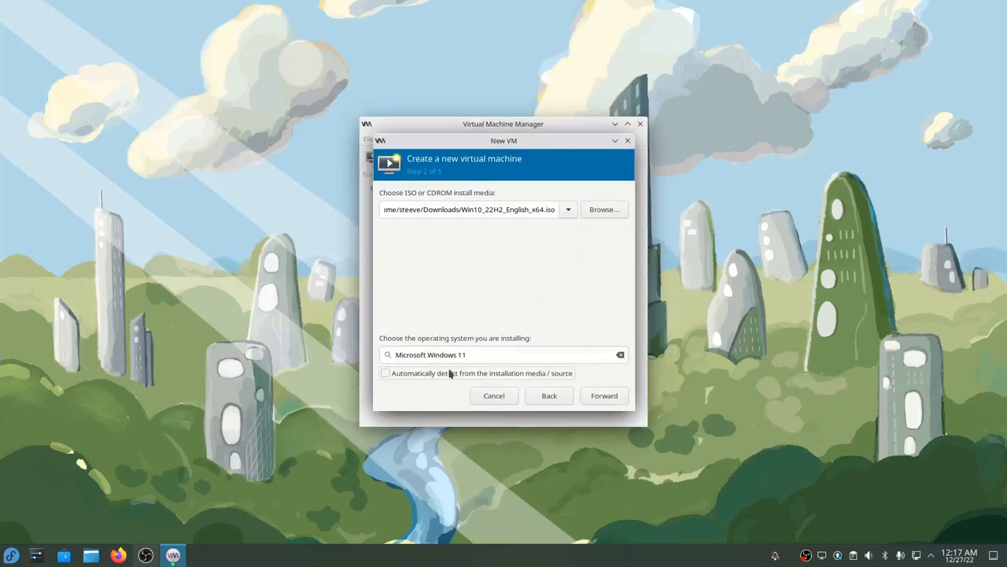
- Accept 8192 MiB, 4 CPUs and 100 GiB disk, name the VM win10-vm1 and finish with Customize configuration ticked
{"action": "left_click", "coordinate": [605, 395]}
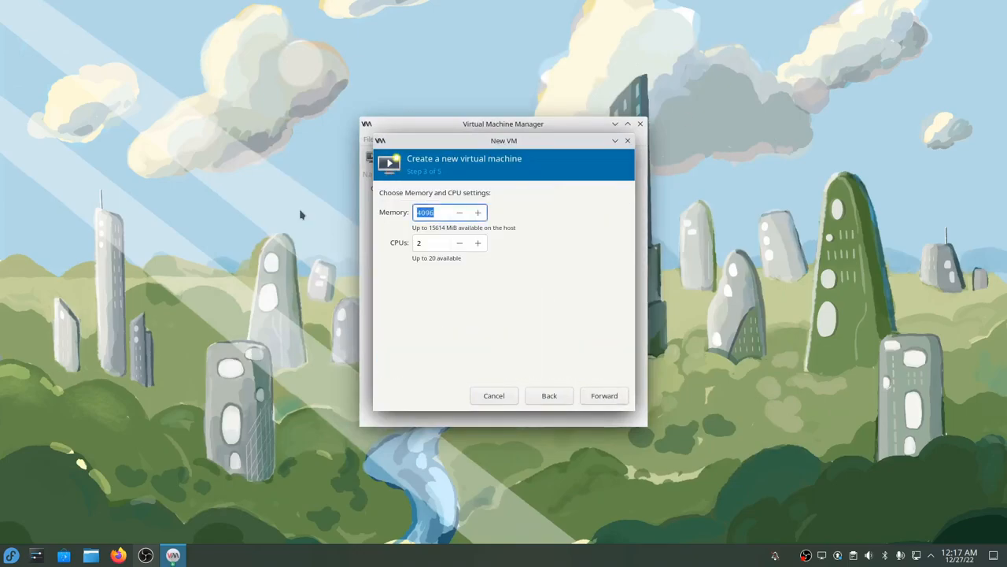
{"action": "left_click", "coordinate": [604, 395]}
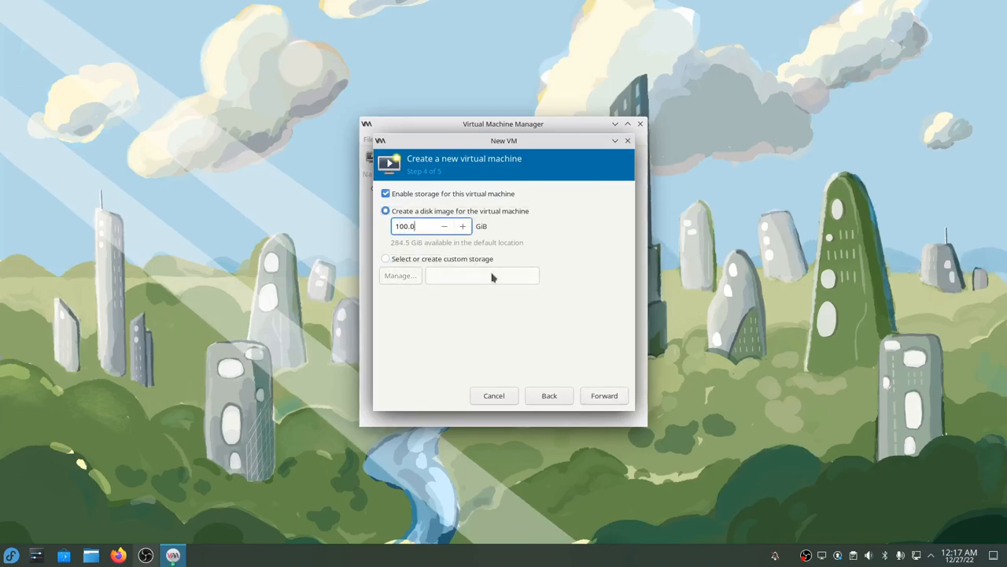
{"action": "left_click", "coordinate": [605, 395]}
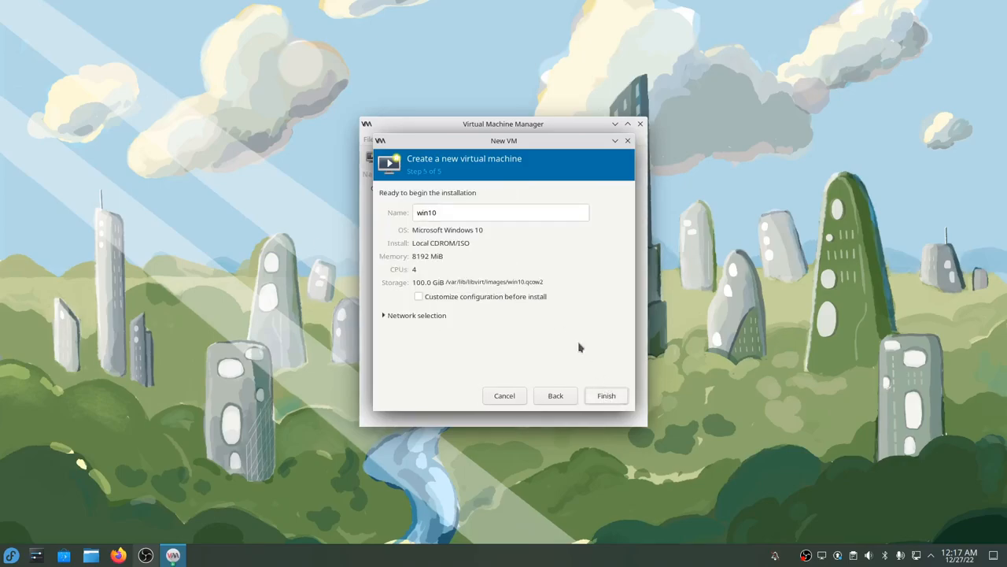
{"action": "type", "text": "-vm1"}
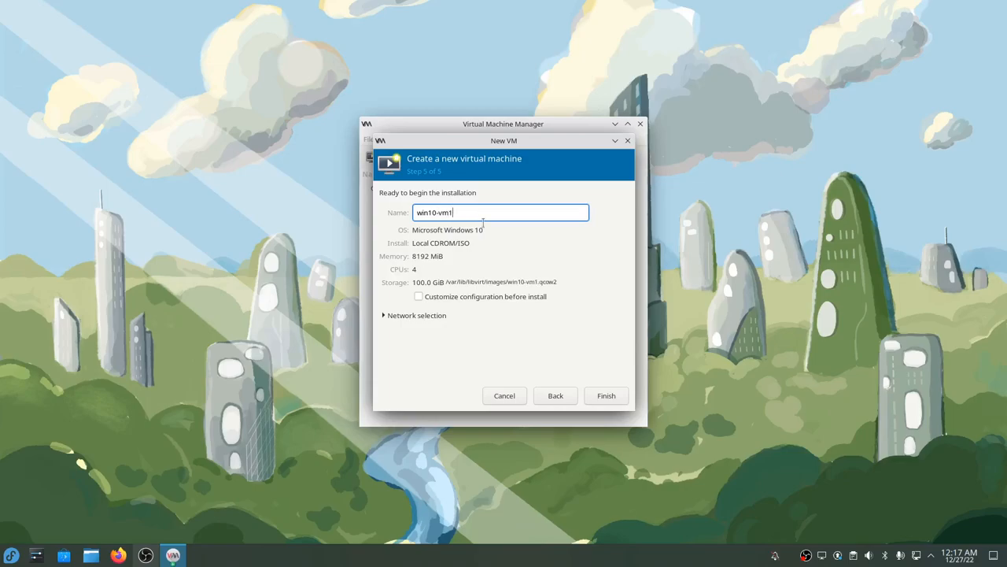
{"action": "left_click", "coordinate": [419, 296]}
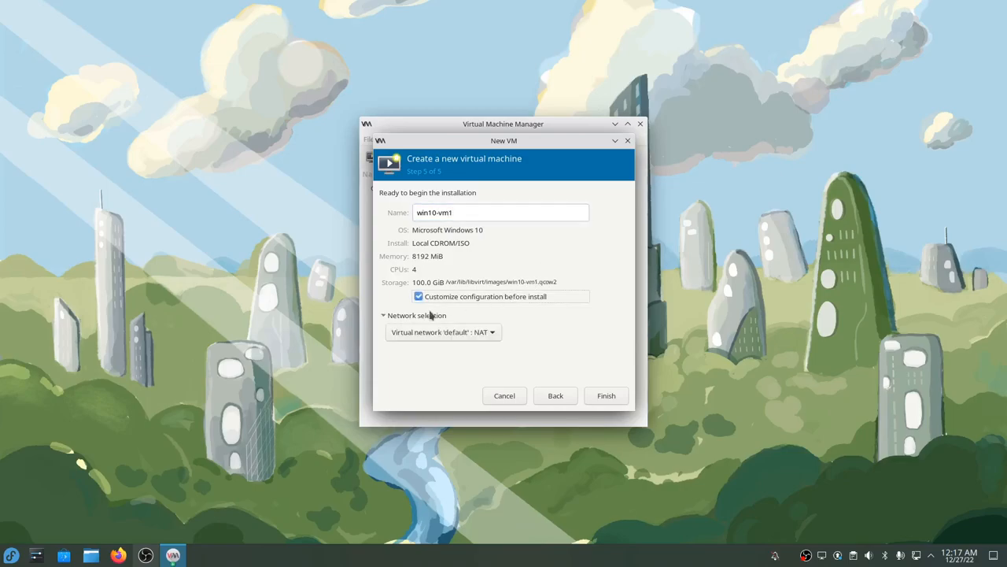
{"action": "left_click", "coordinate": [606, 396]}
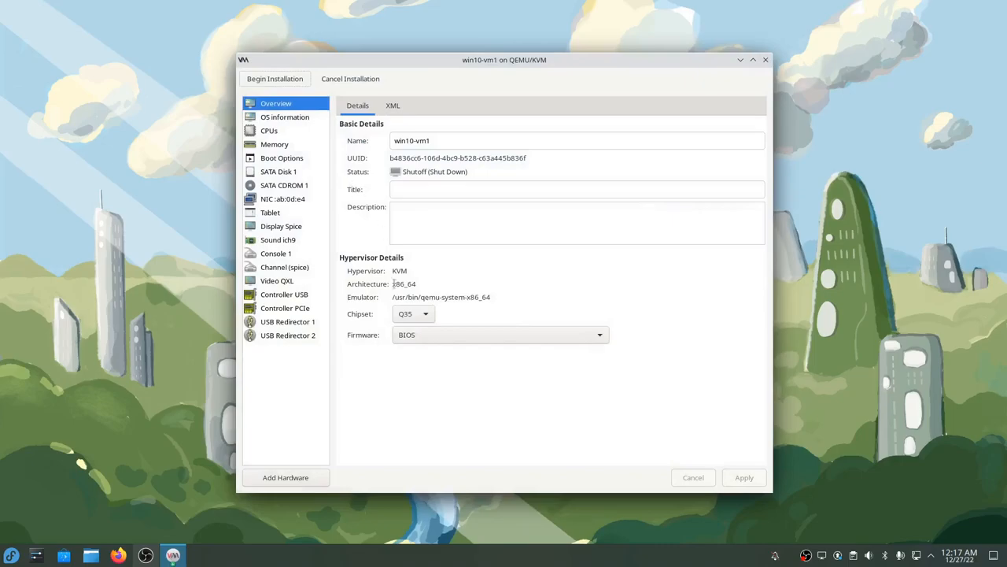
- Set the VM firmware to UEFI and make the CD-ROM the first boot device
{"action": "left_click", "coordinate": [600, 334]}
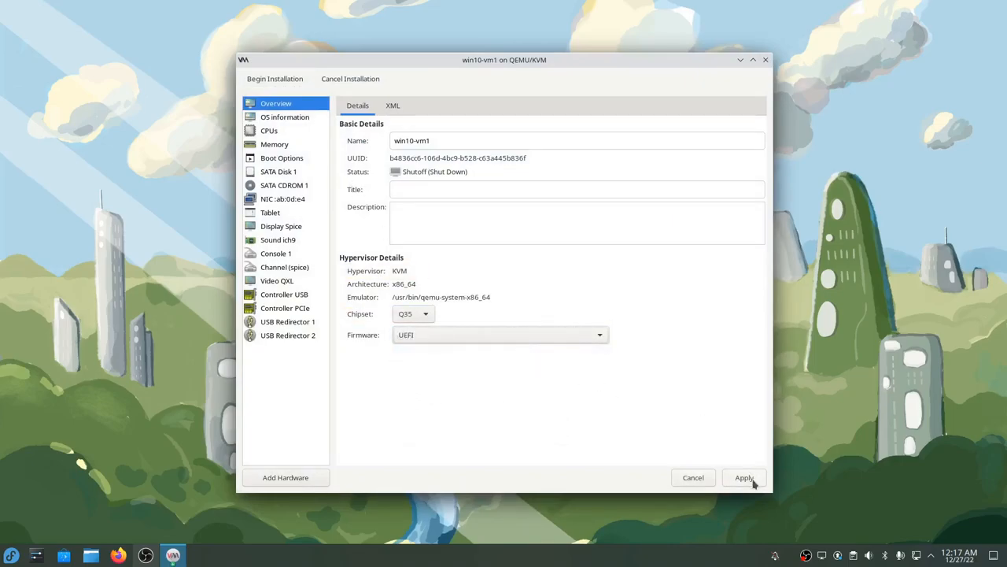
{"action": "left_click", "coordinate": [284, 117]}
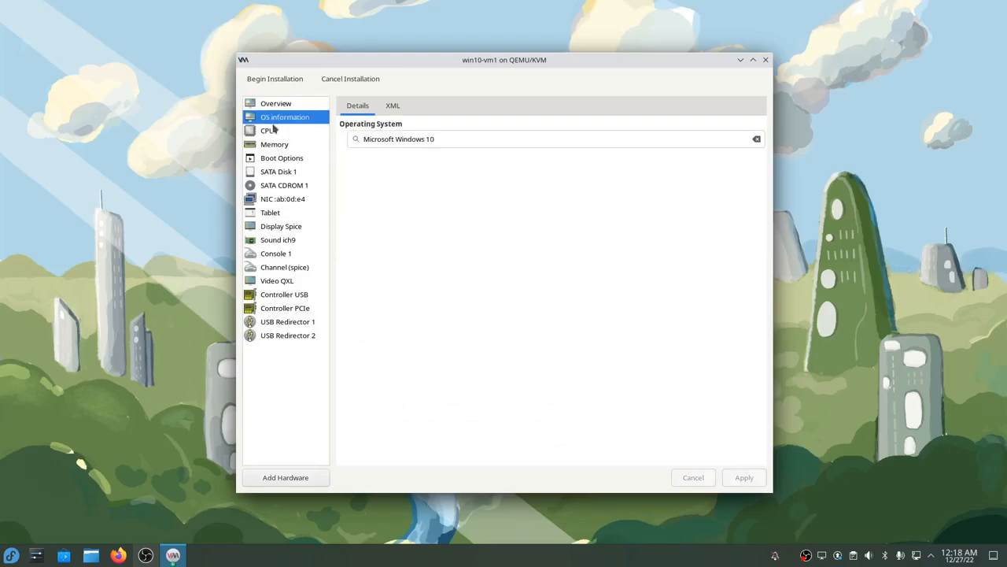
{"action": "left_click", "coordinate": [269, 129]}
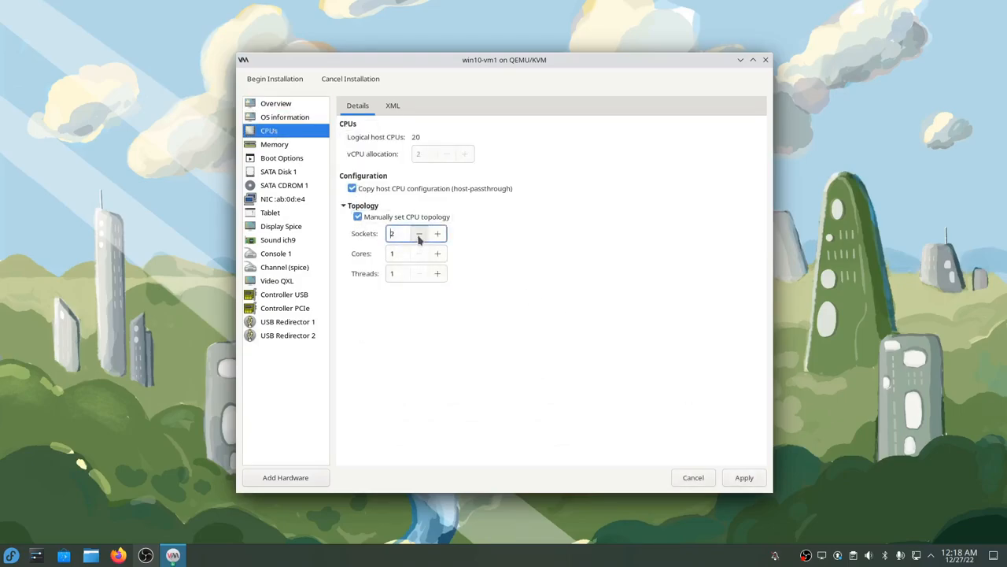
{"action": "left_click", "coordinate": [281, 158]}
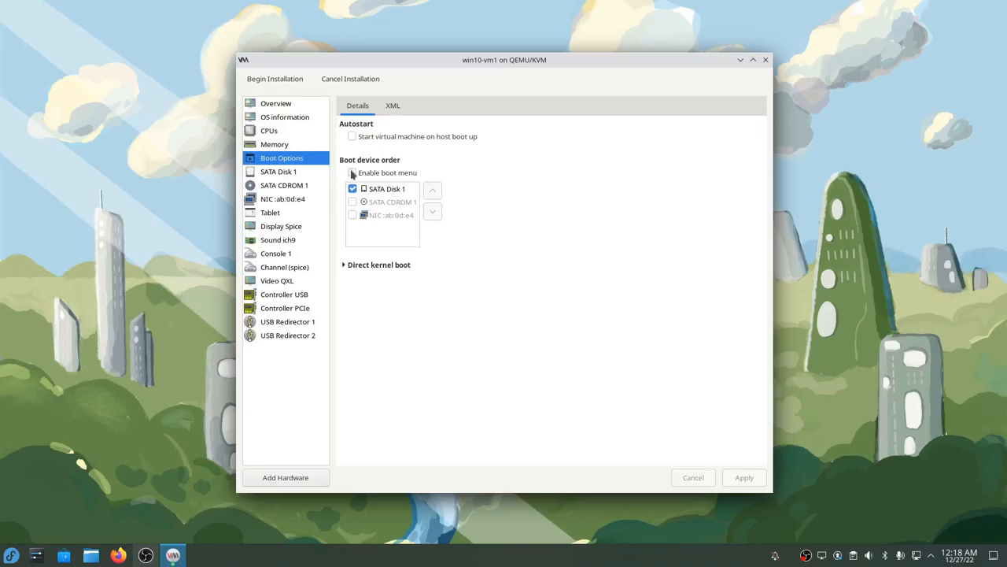
{"action": "left_click", "coordinate": [431, 189]}
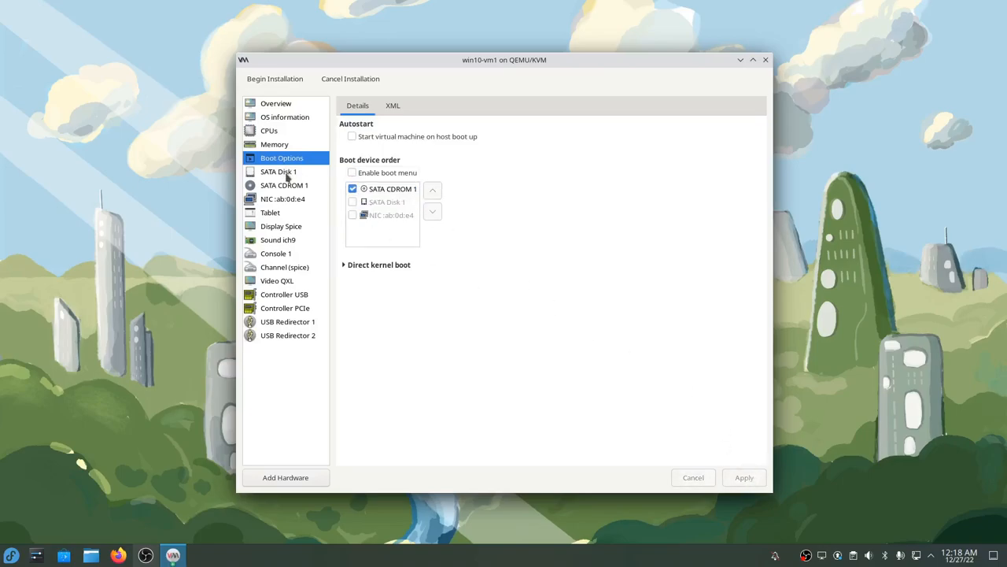
- Remove the network interface, review the sound device and begin the Windows installation
{"action": "left_click", "coordinate": [283, 199]}
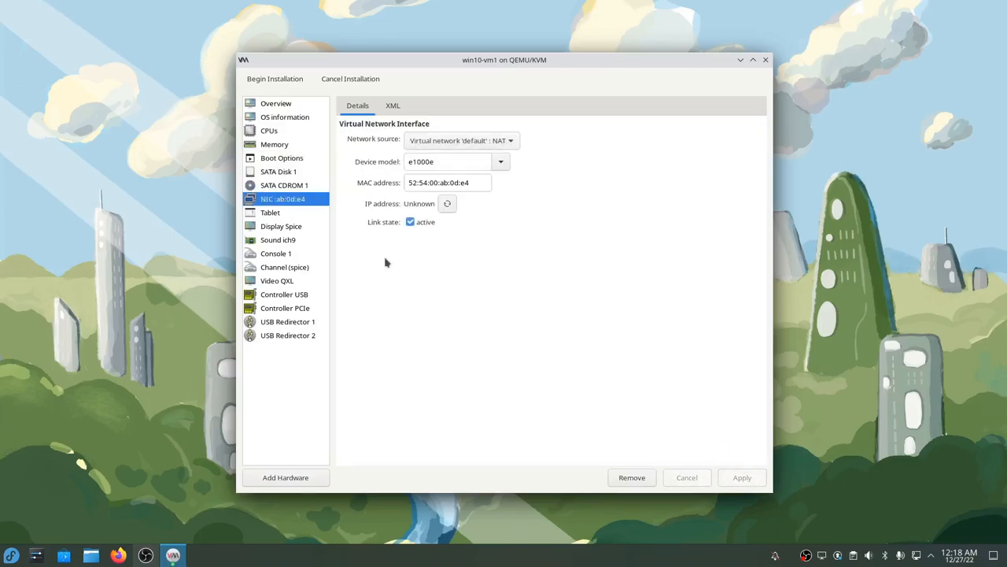
{"action": "left_click", "coordinate": [270, 198]}
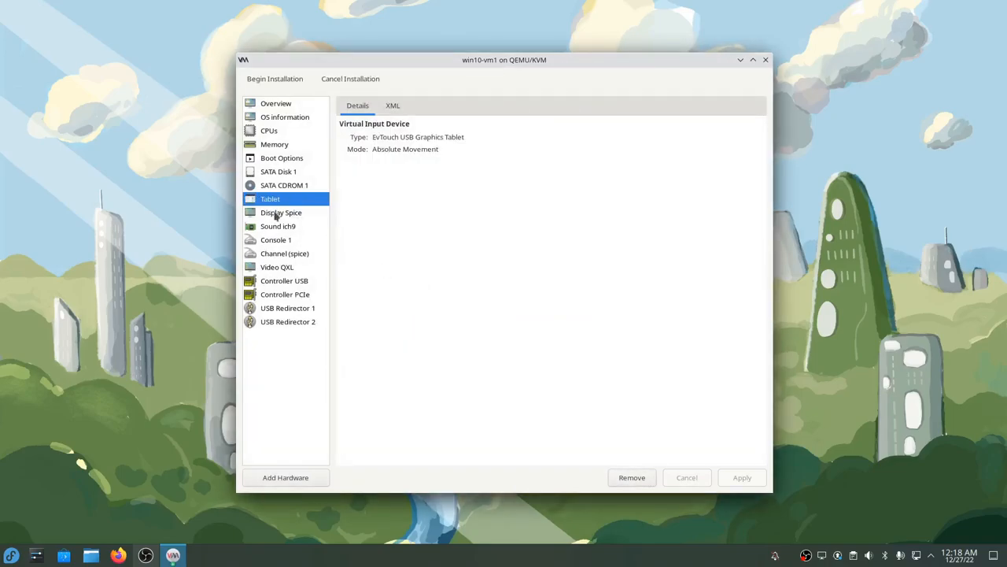
{"action": "left_click", "coordinate": [277, 227]}
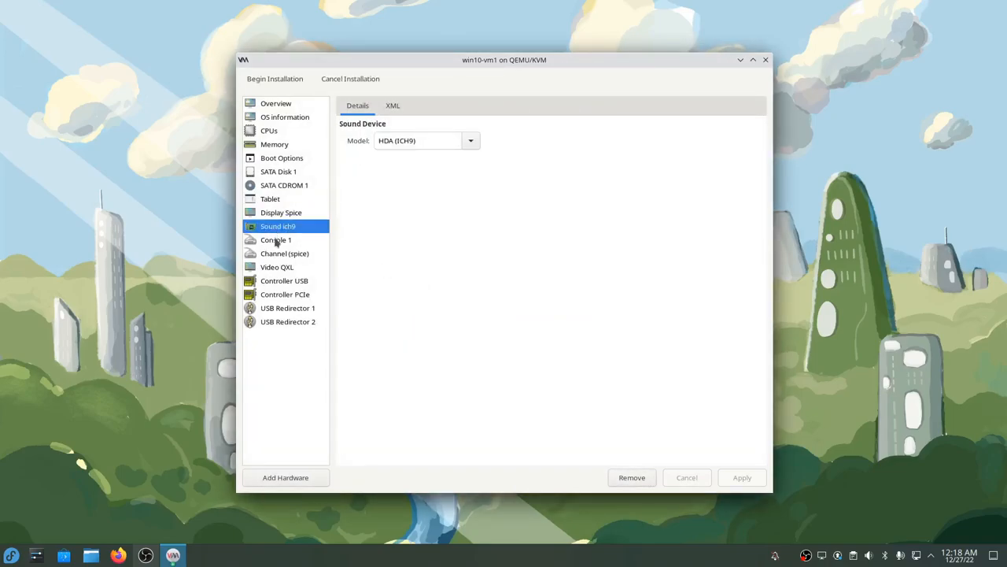
{"action": "left_click", "coordinate": [274, 79]}
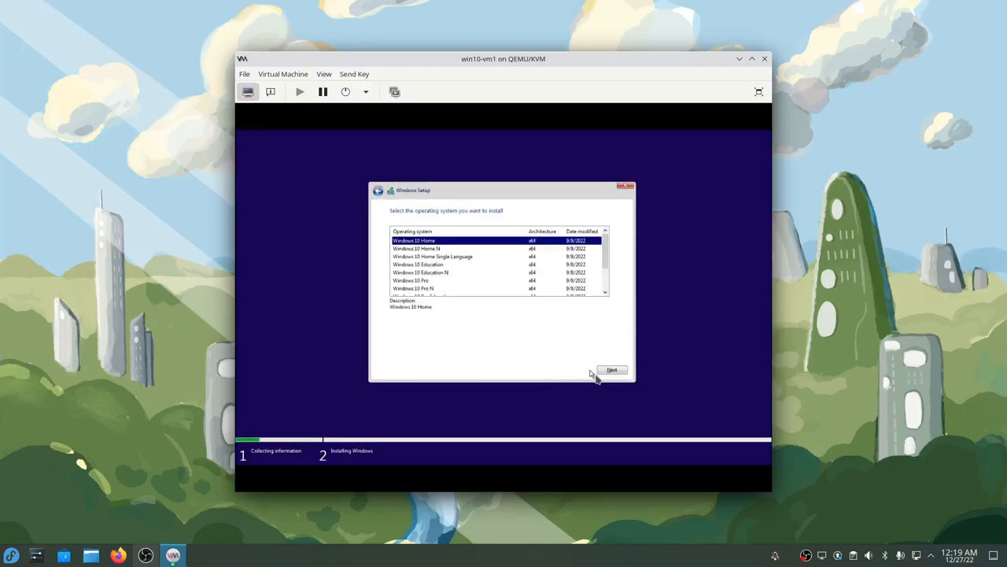
- Choose Windows 10 Home, accept the licence, partition the unallocated drive and pick the first security question
{"action": "left_click", "coordinate": [613, 369]}
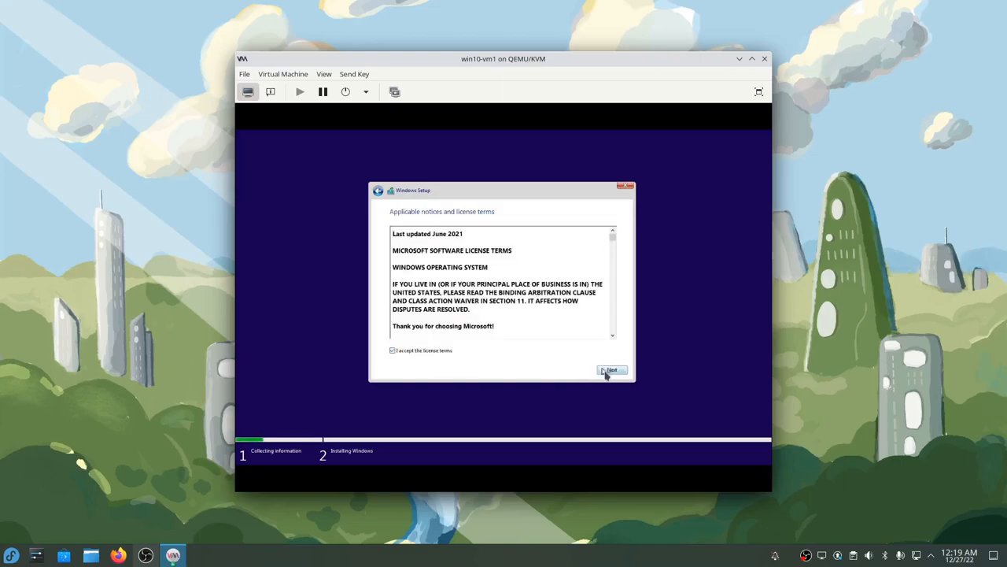
{"action": "left_click", "coordinate": [613, 370]}
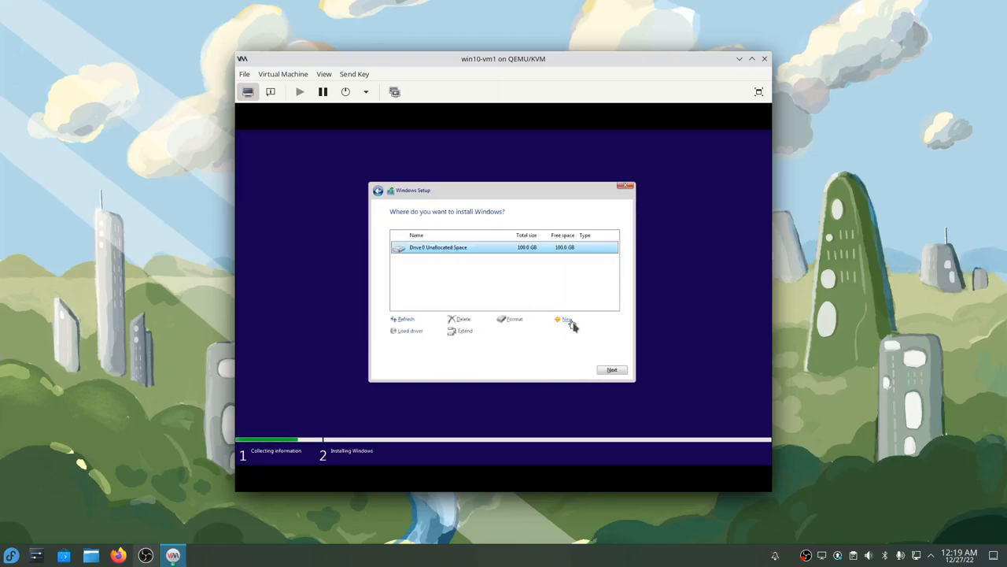
{"action": "left_click", "coordinate": [613, 370]}
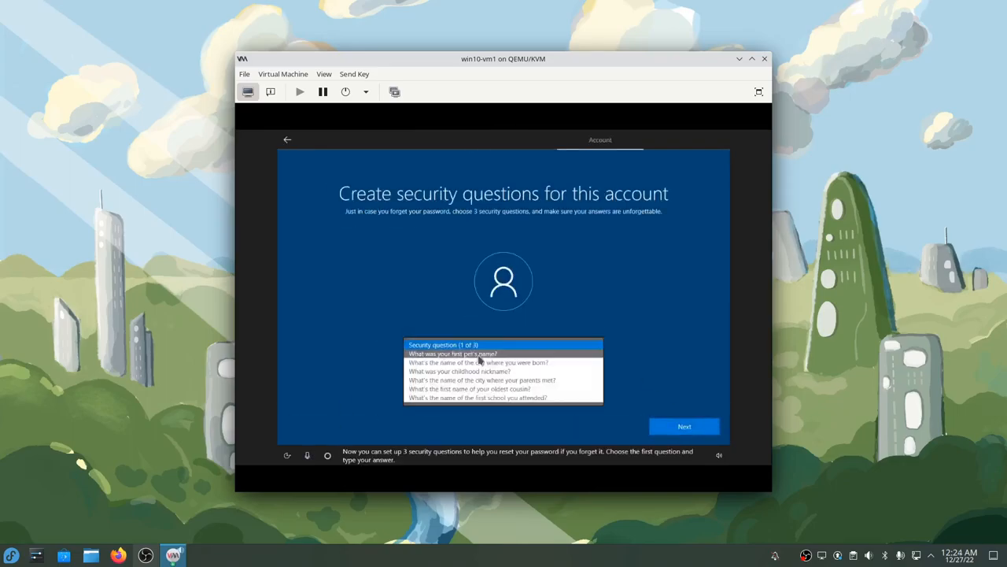
{"action": "left_click", "coordinate": [684, 425]}
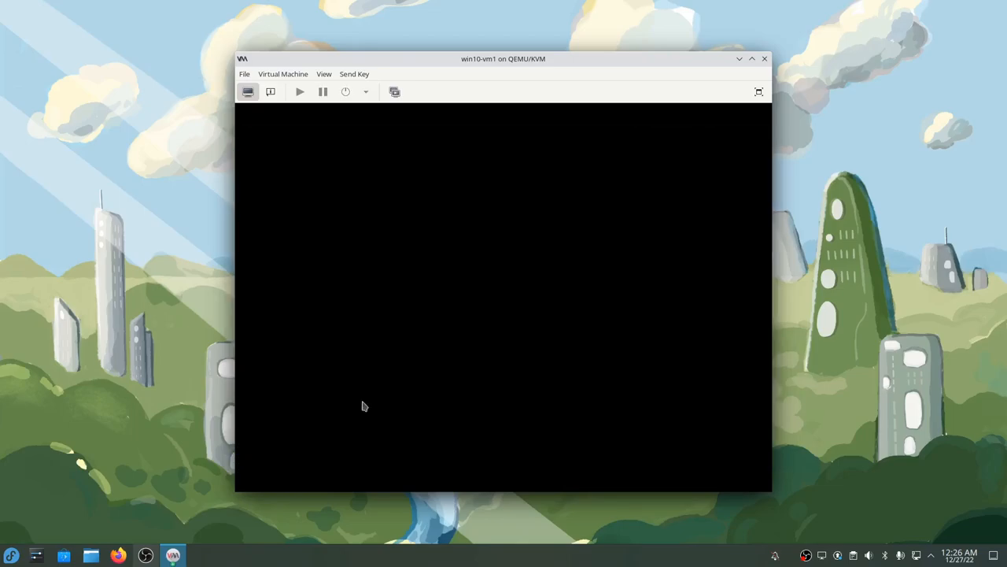
- Remove the sdb disk and add a 0.1 GiB VirtIO storage disk to the VM
{"action": "left_click", "coordinate": [271, 91]}
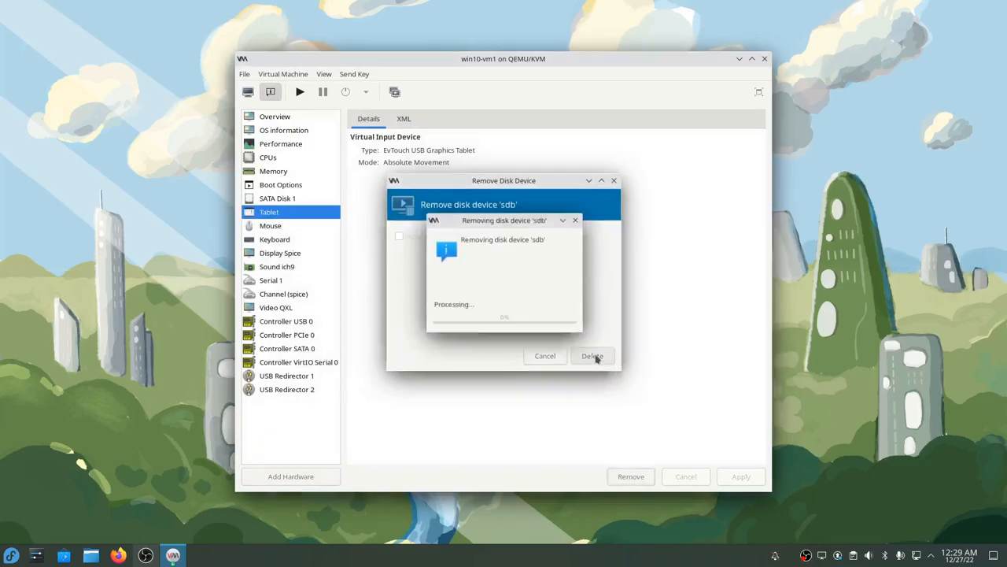
{"action": "left_click", "coordinate": [591, 356]}
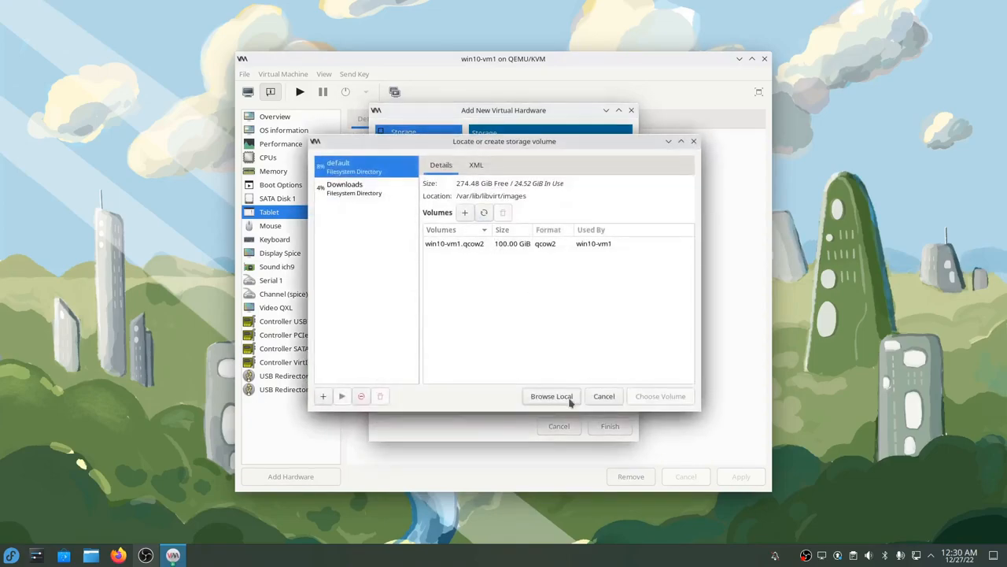
{"action": "left_click", "coordinate": [604, 397]}
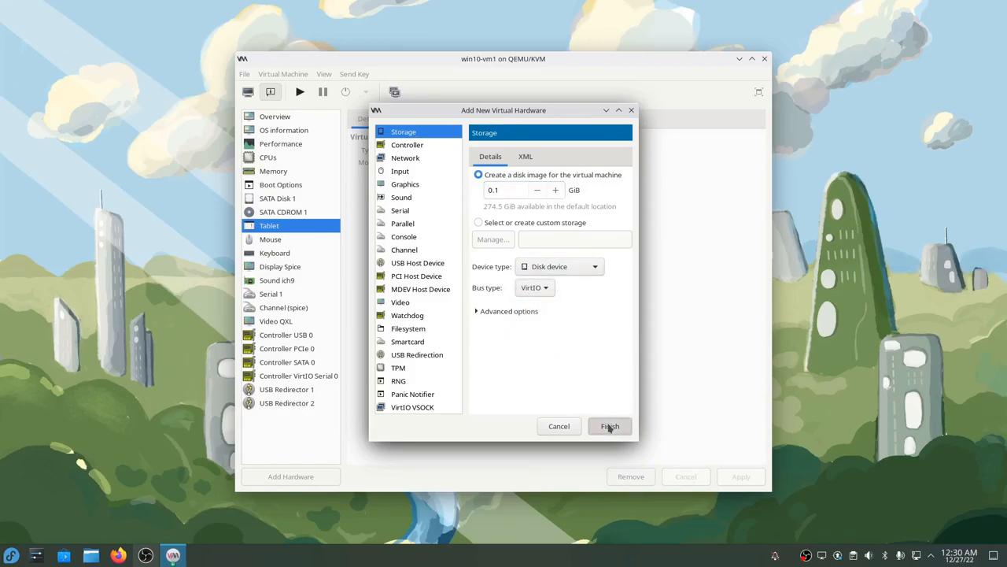
{"action": "left_click", "coordinate": [611, 425]}
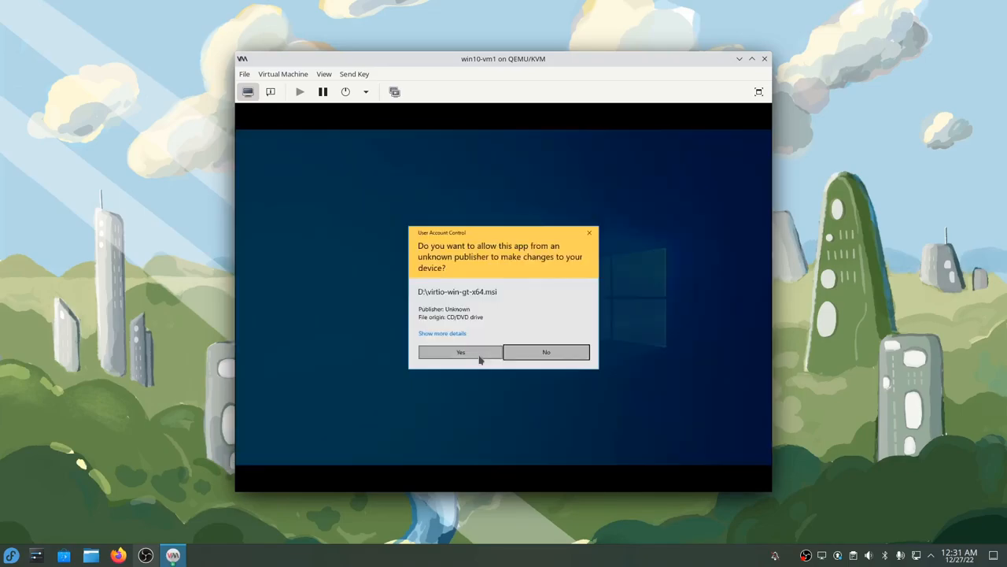
- Run the virtio-win-gt-x64.msi installer in Windows and check Device Manager
{"action": "left_click", "coordinate": [460, 353]}
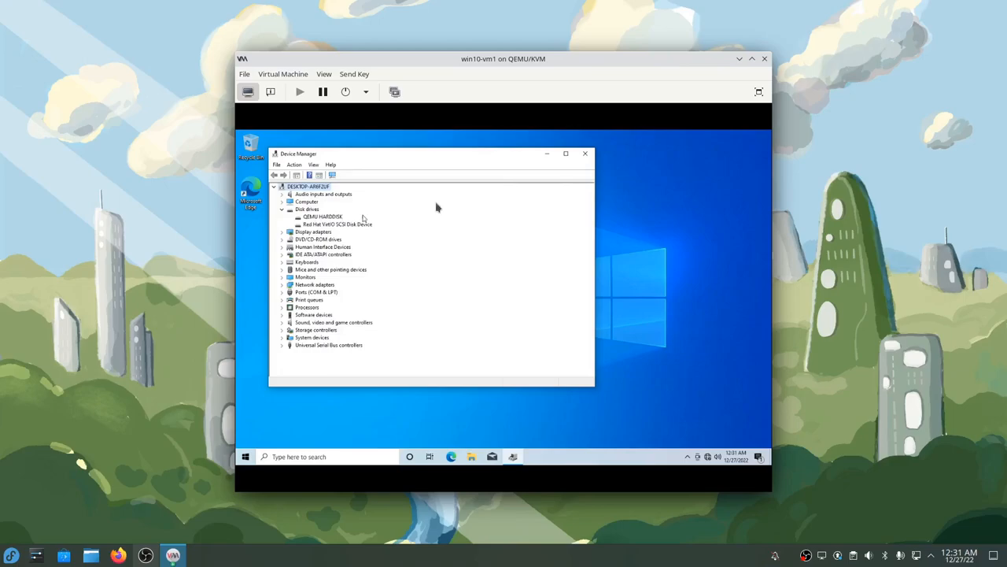
{"action": "left_click", "coordinate": [245, 457]}
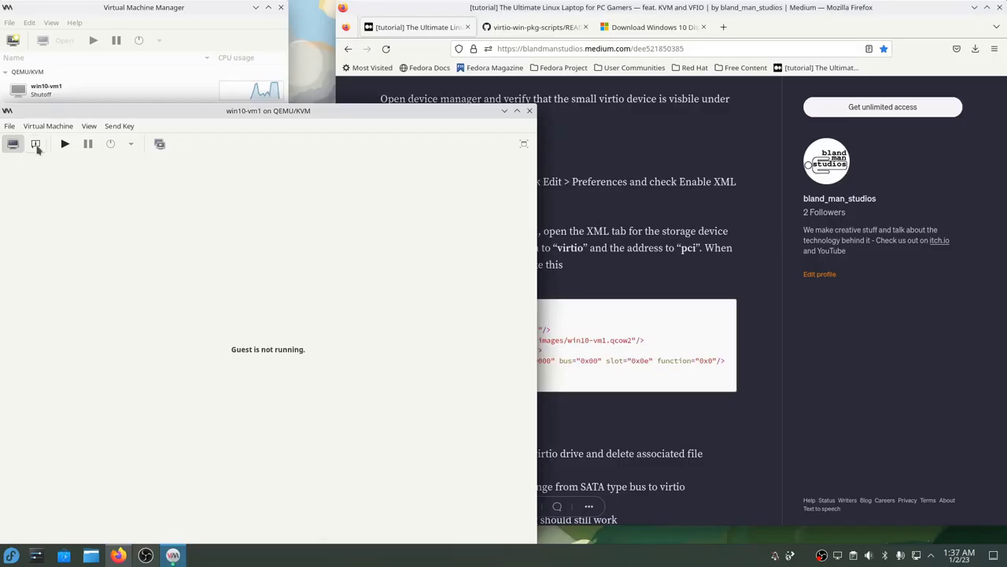
- Enable XML editing in the manager's Preferences
{"action": "left_click", "coordinate": [28, 22]}
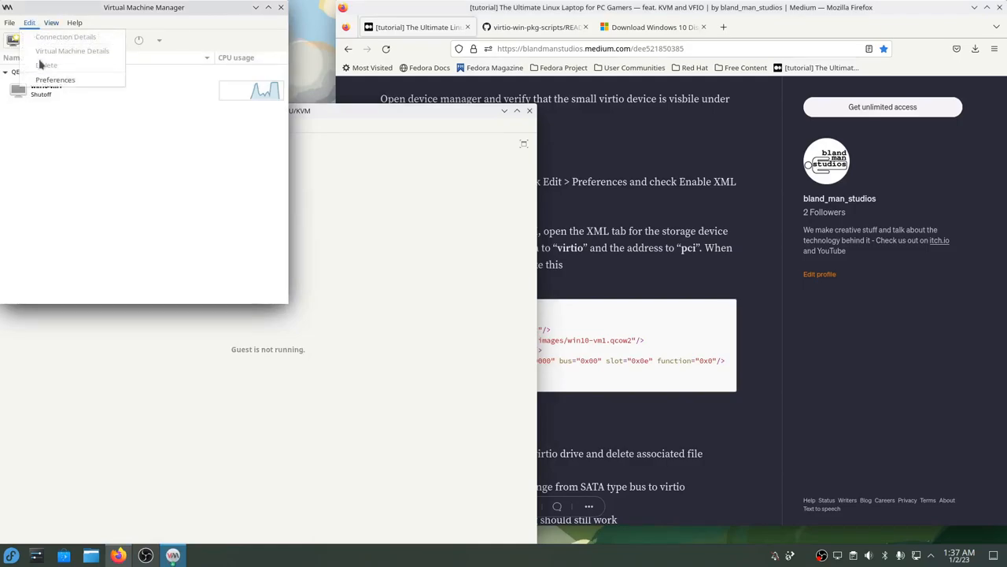
{"action": "left_click", "coordinate": [57, 79]}
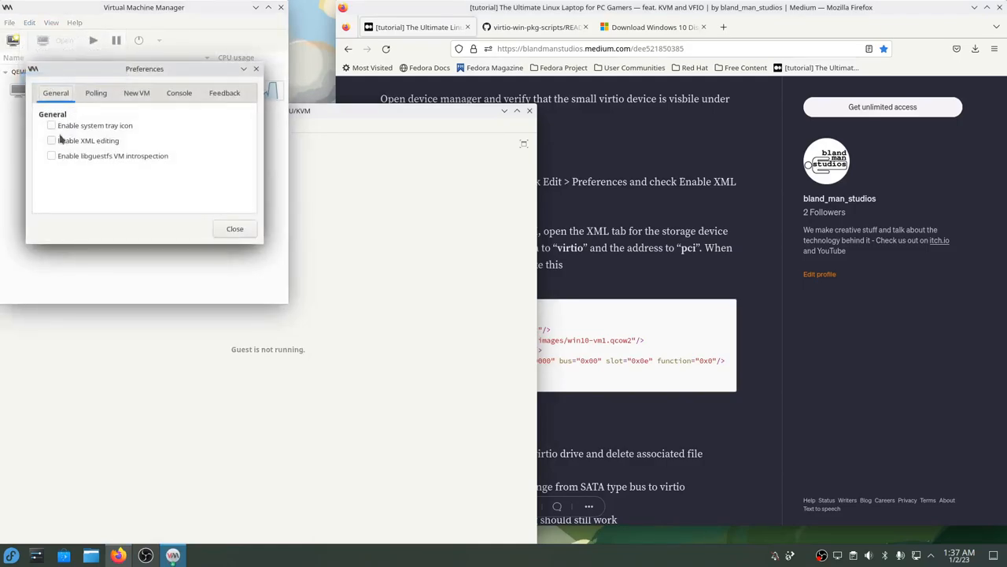
{"action": "left_click", "coordinate": [50, 140]}
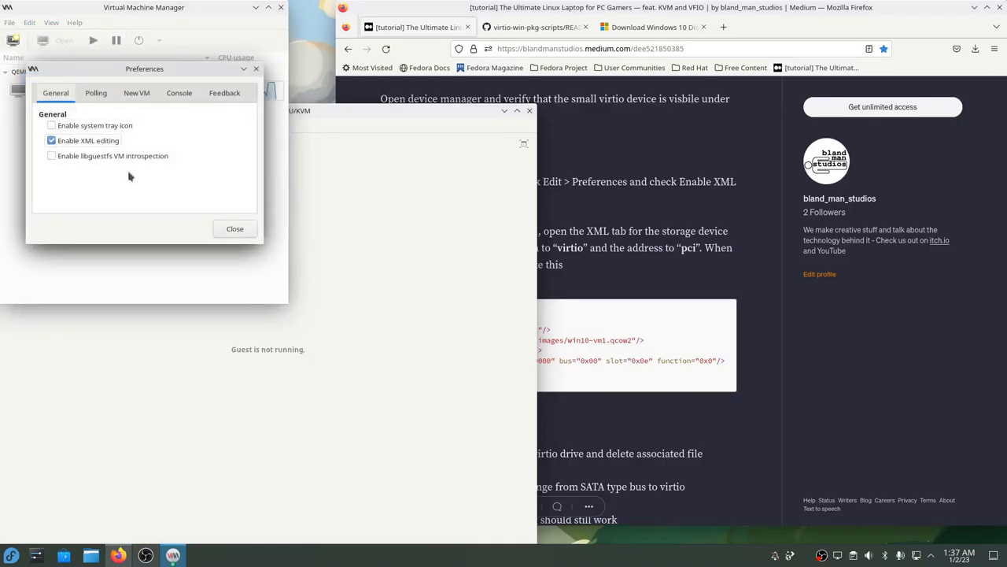
{"action": "left_click", "coordinate": [234, 229]}
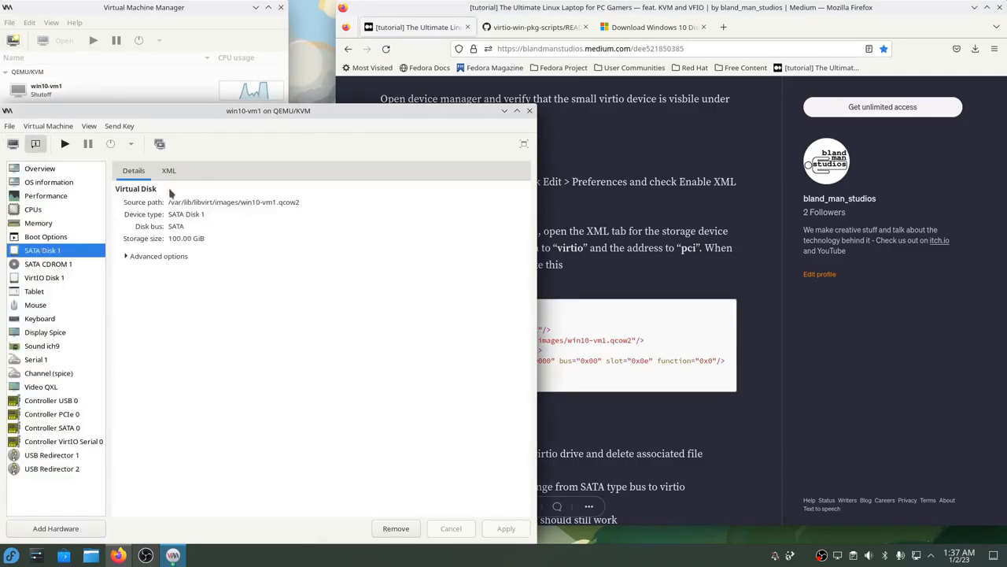
- Change the main Windows disk's bus from SATA to virtio in its XML
{"action": "left_click", "coordinate": [168, 170]}
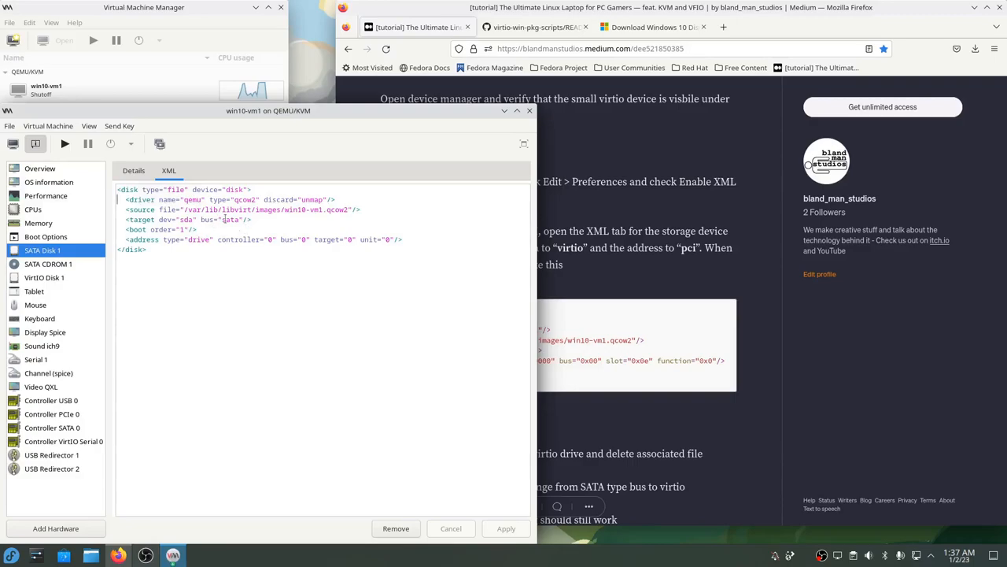
{"action": "type", "text": "virtio"}
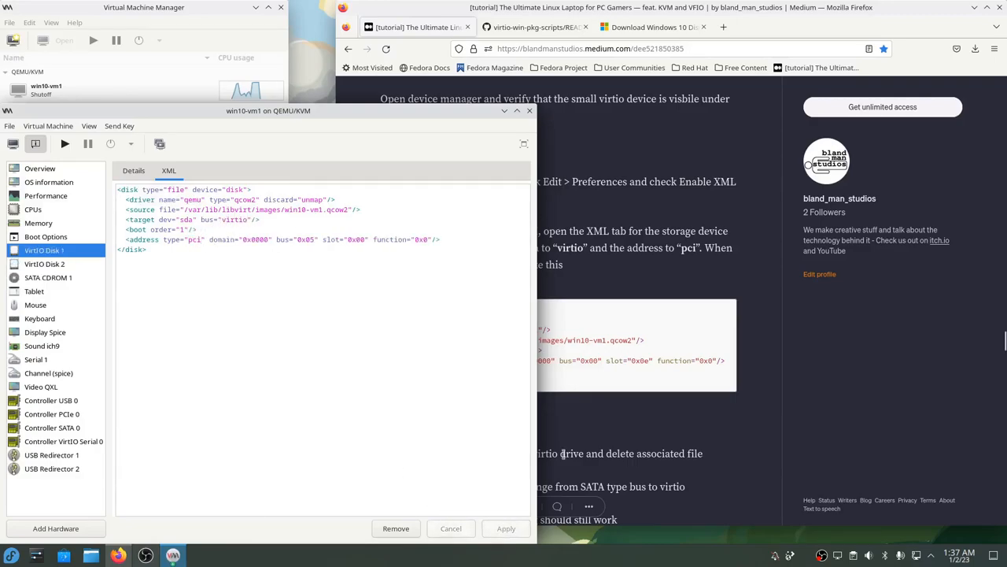
- Remove the small VirtIO driver disk from win10-vm1
{"action": "left_click", "coordinate": [397, 529]}
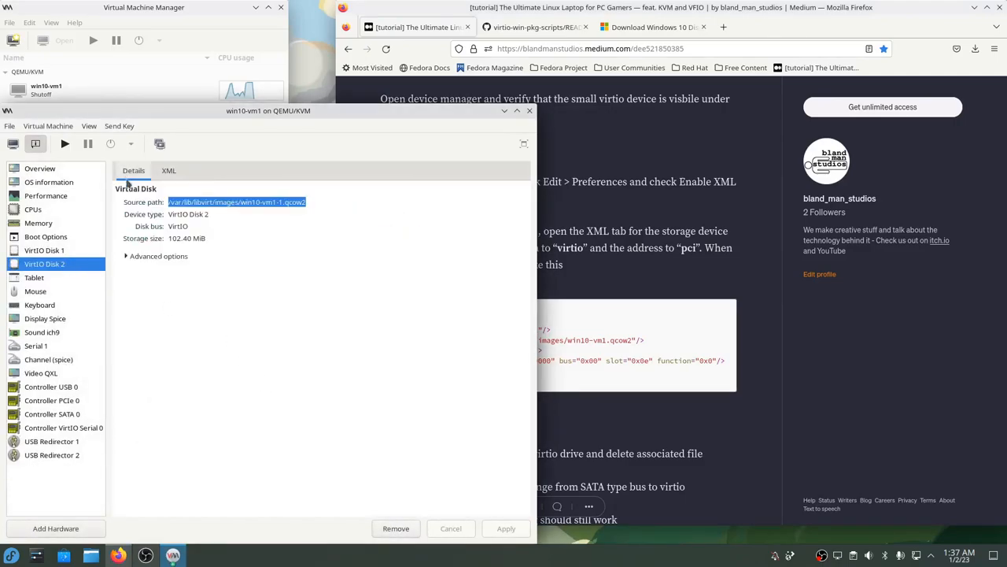
{"action": "left_click", "coordinate": [395, 529]}
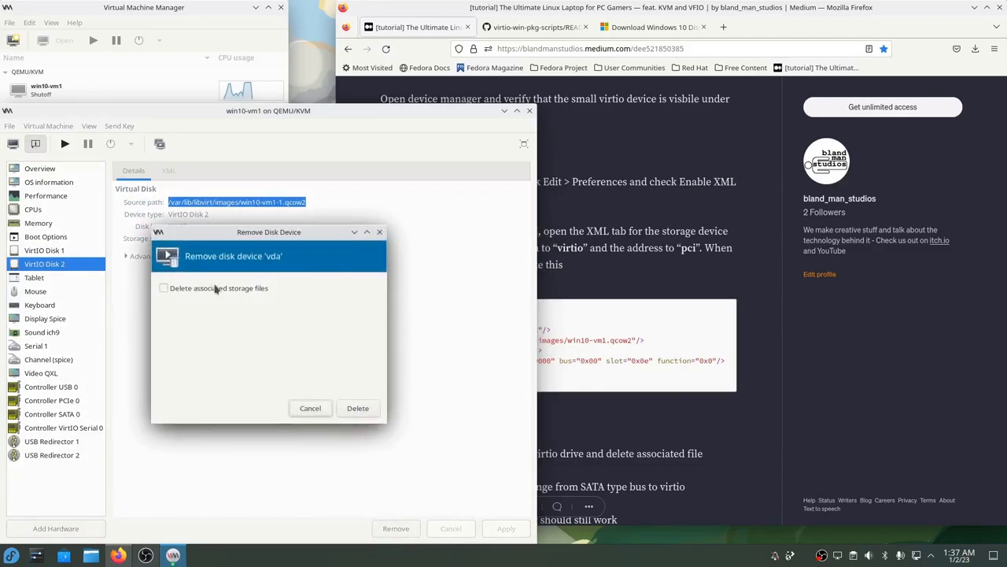
{"action": "left_click", "coordinate": [357, 408]}
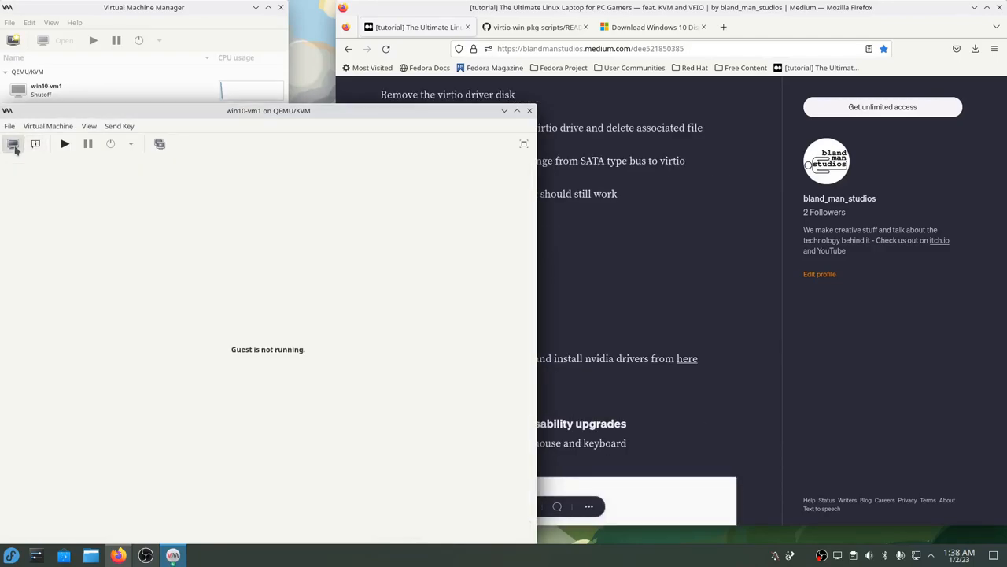
- Show win10-vm1's hardware details, now listing a single 100 GiB VirtIO disk
{"action": "left_click", "coordinate": [65, 143]}
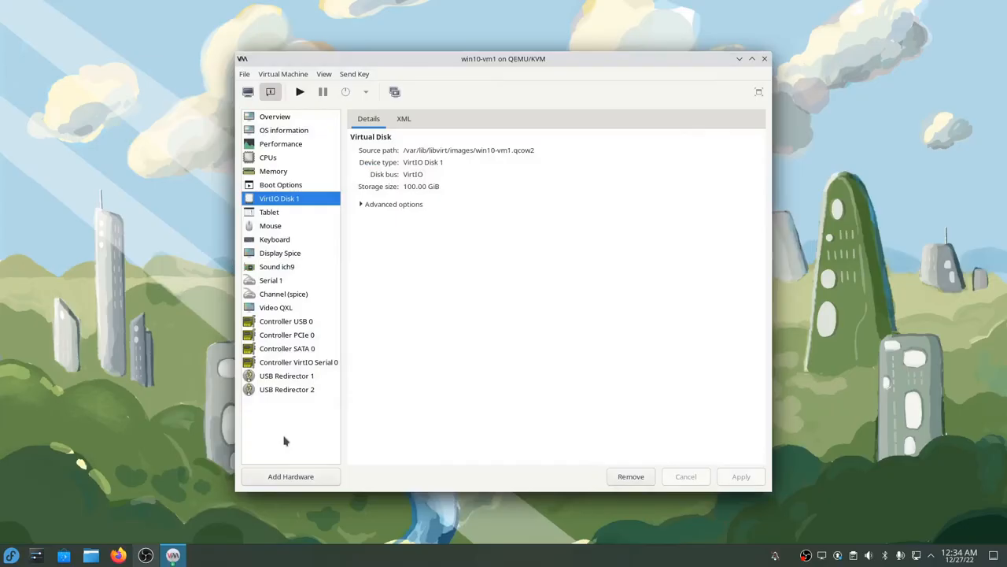
- Add a NAT network adapter to win10-vm1
{"action": "left_click", "coordinate": [290, 475]}
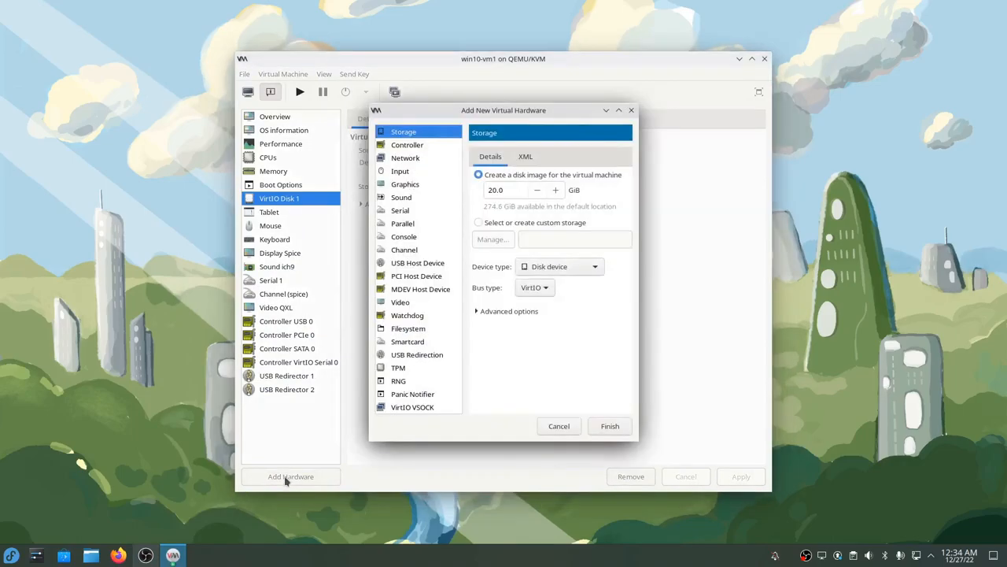
{"action": "left_click", "coordinate": [406, 157]}
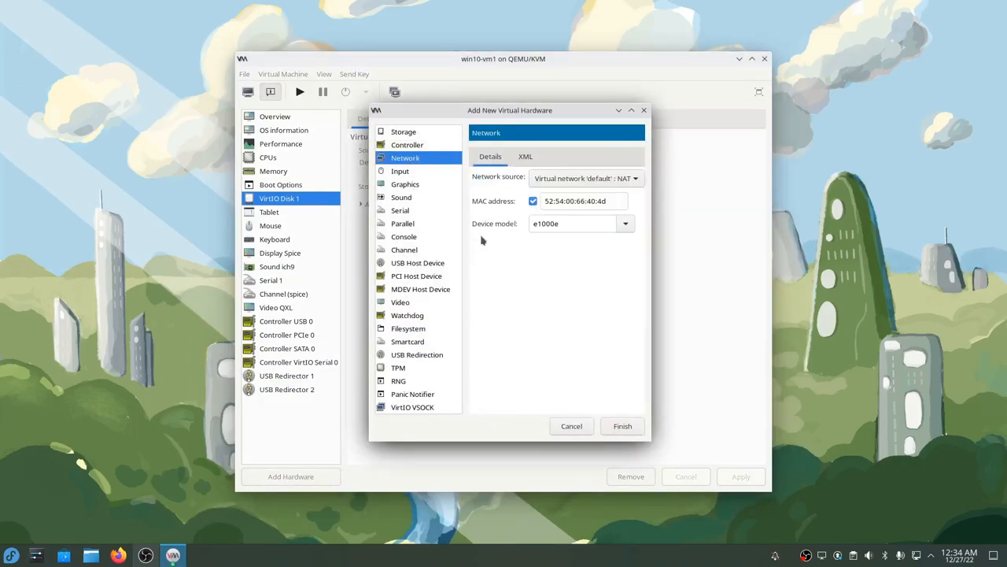
{"action": "left_click", "coordinate": [403, 132]}
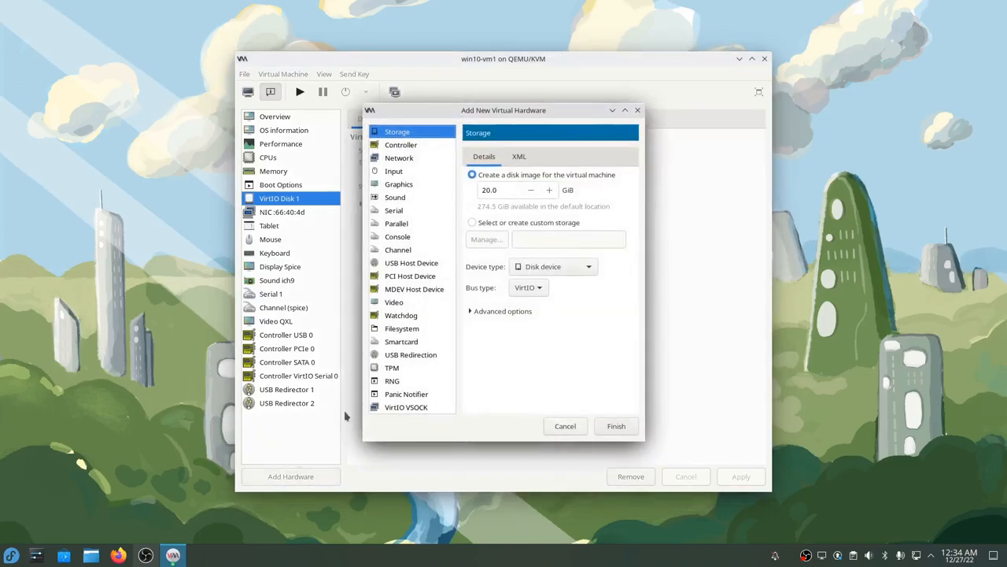
- Pass the NVIDIA GA107M GPU through as PCI host device 0000:01:00.0
{"action": "left_click", "coordinate": [409, 275]}
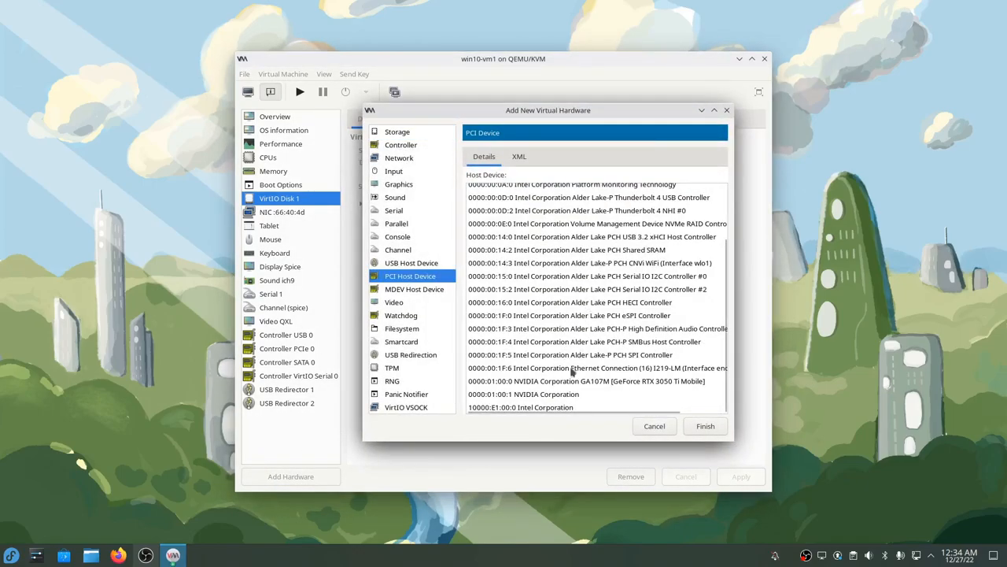
{"action": "left_click", "coordinate": [705, 425]}
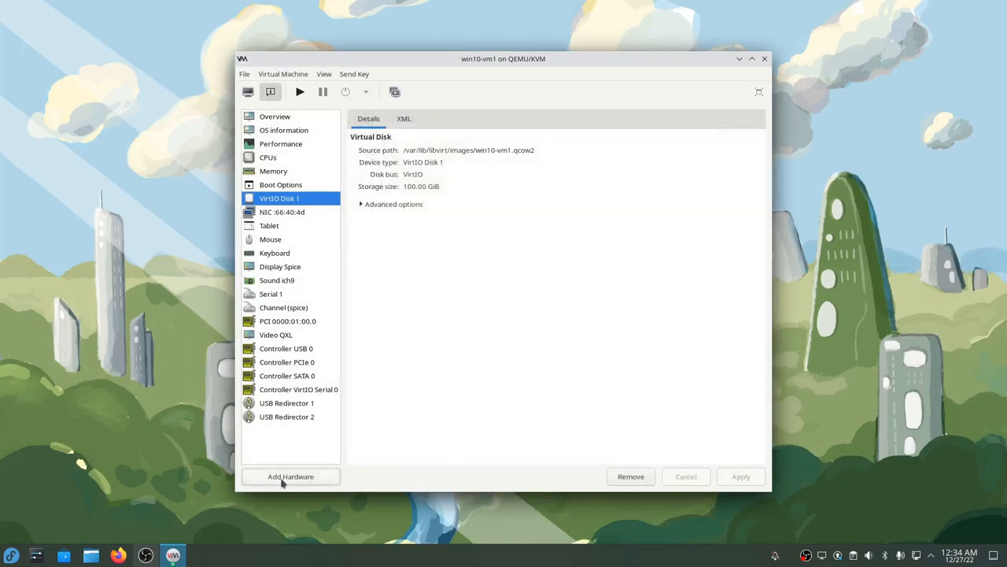